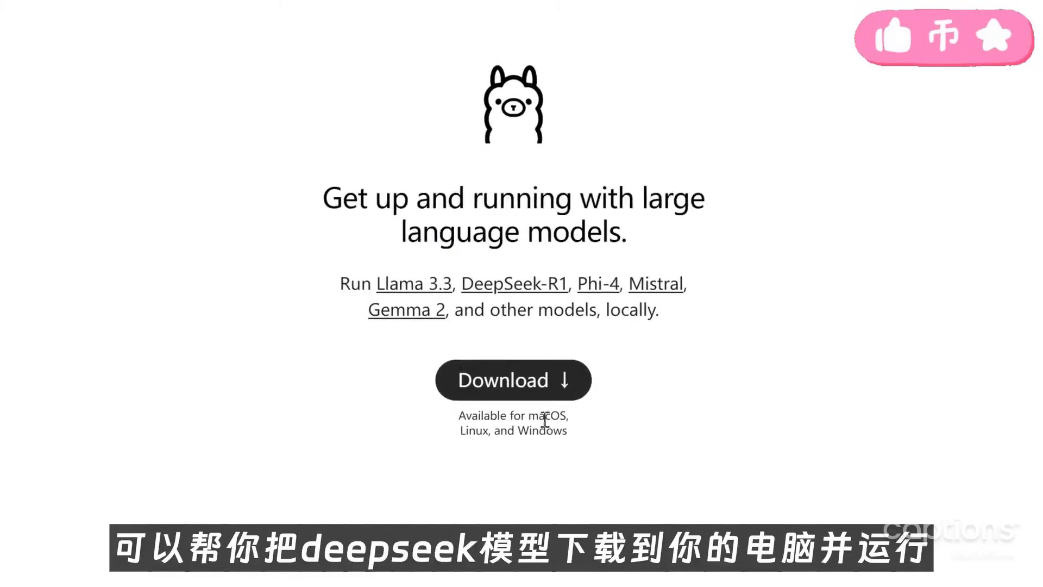
Review the Path environment variables, then start an ollama command in a fresh Command Prompt.
left_click(512, 380)
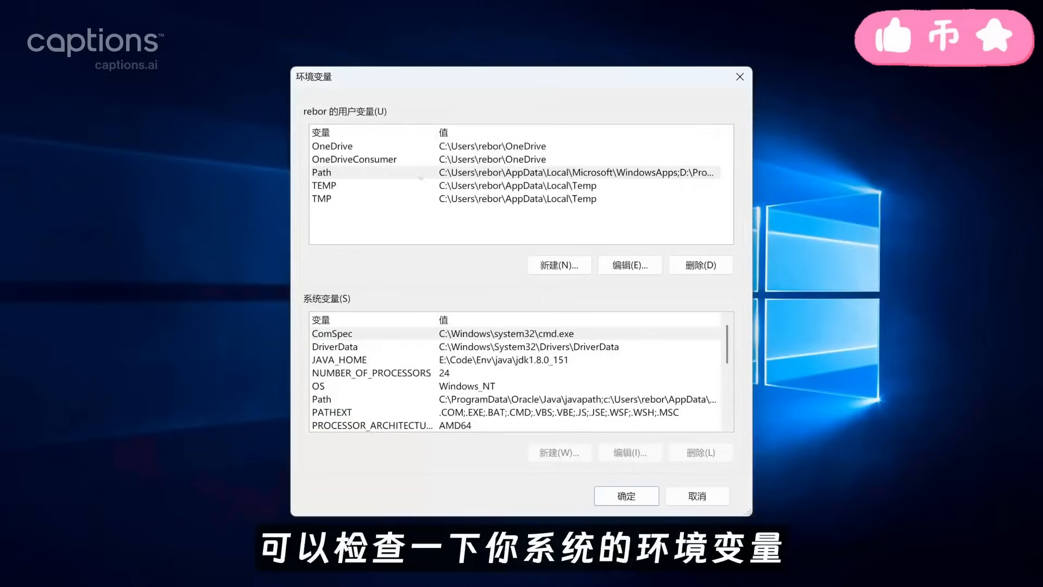
left_click(629, 265)
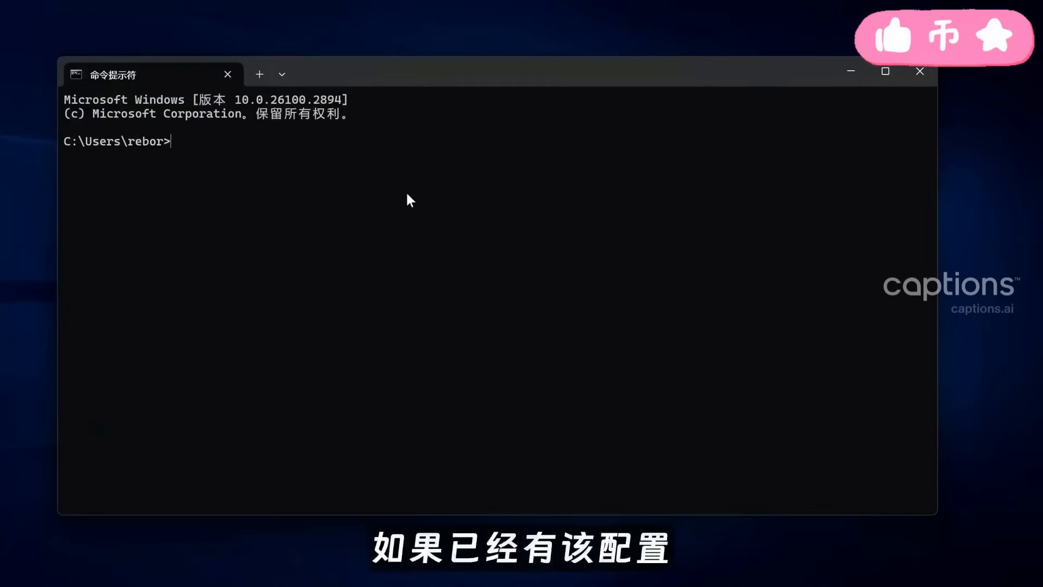
type("ollam")
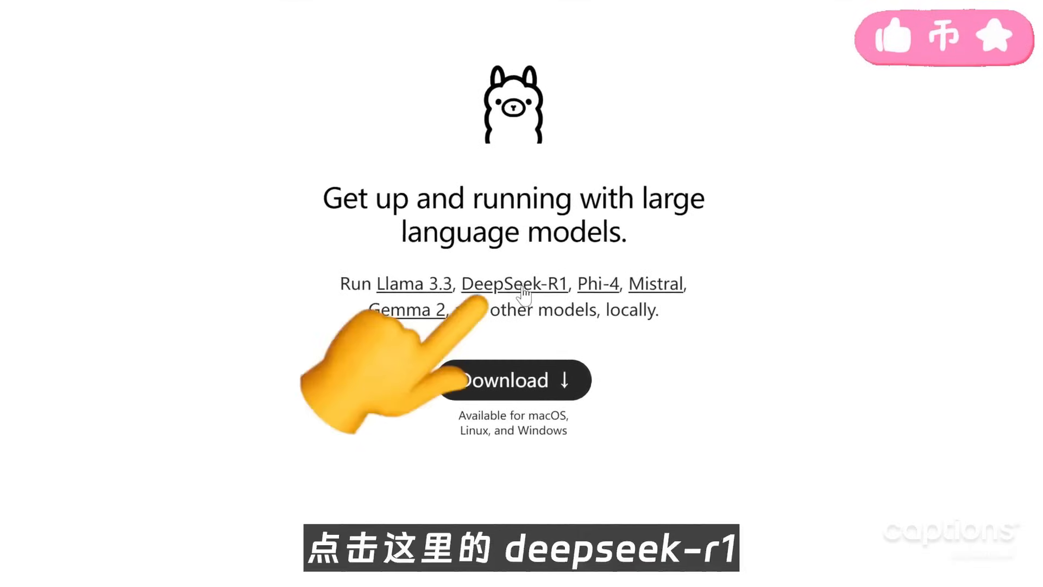
View the deepseek-r1 model page and its size dropdown listing 1.5b through 671b.
left_click(514, 284)
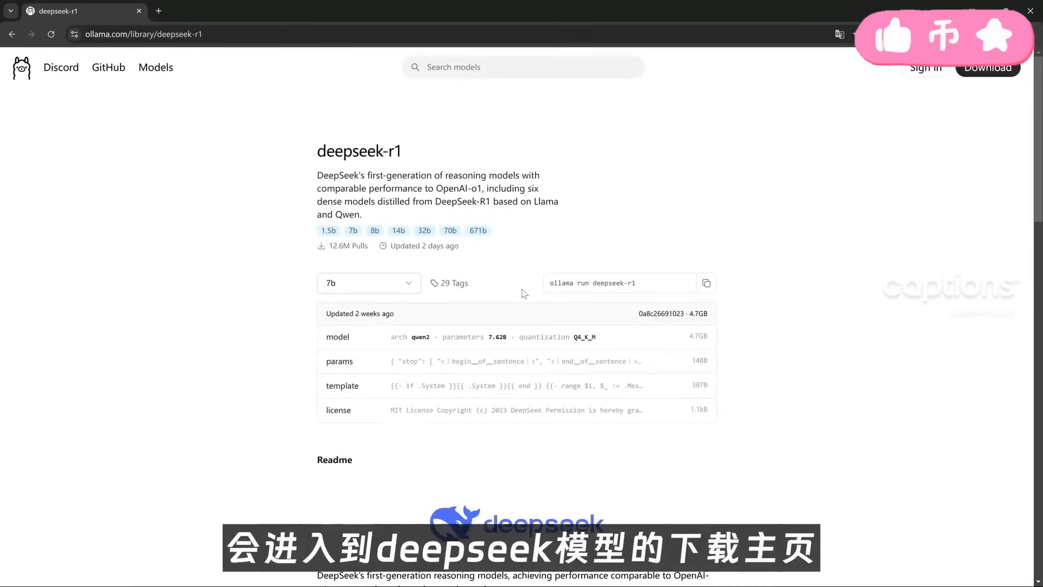
left_click(368, 283)
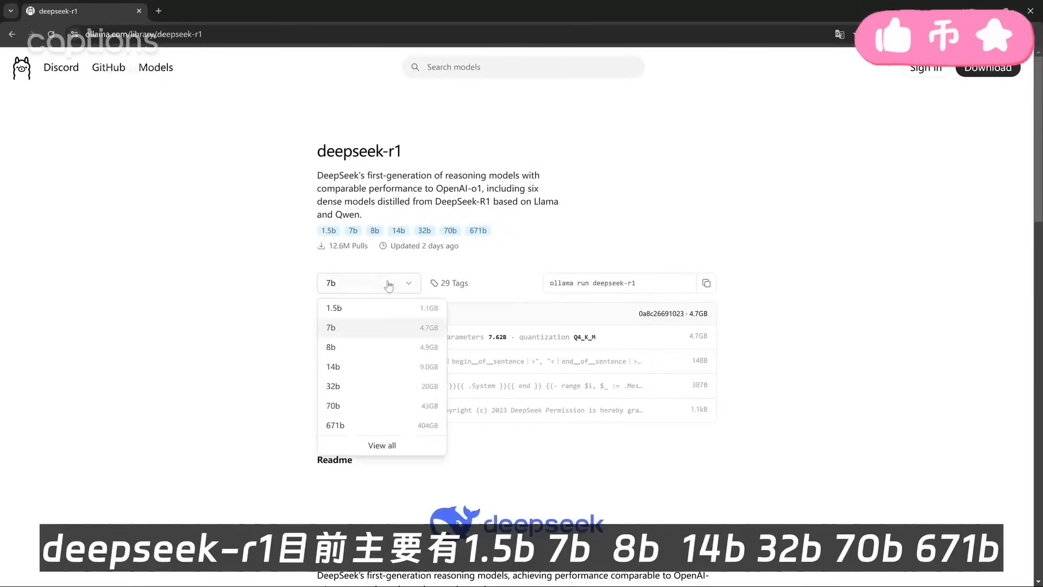
scroll("down", 3)
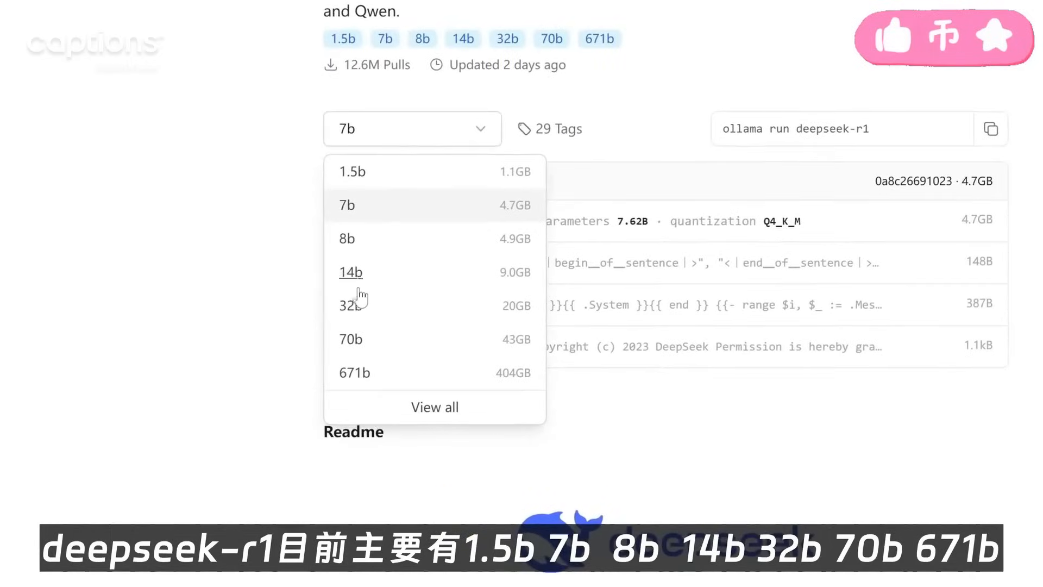
mouse_move(360, 303)
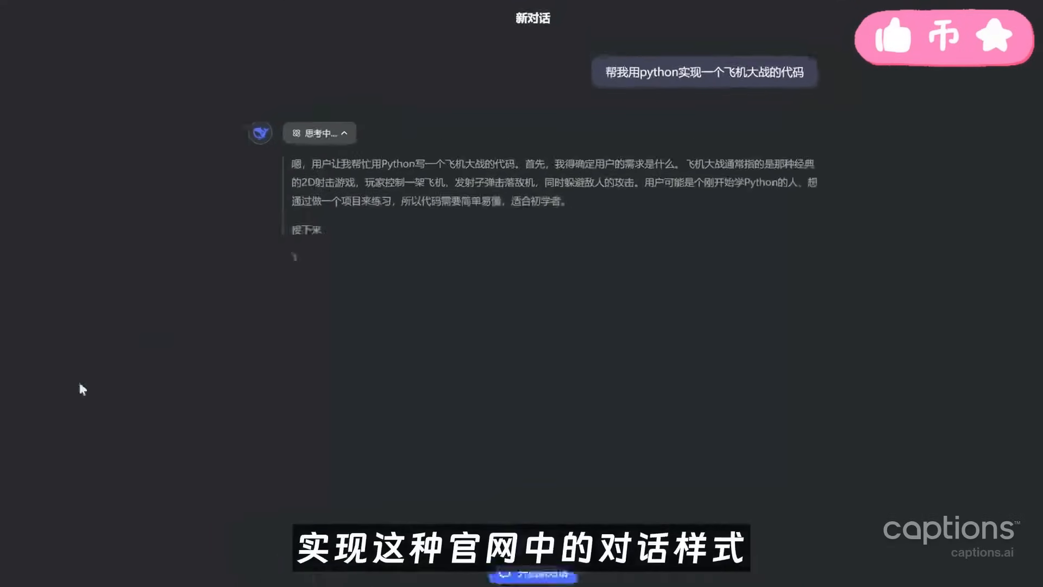
Browse the cherry-ai.com homepage down to the 下载客户端 download button.
left_click(341, 11)
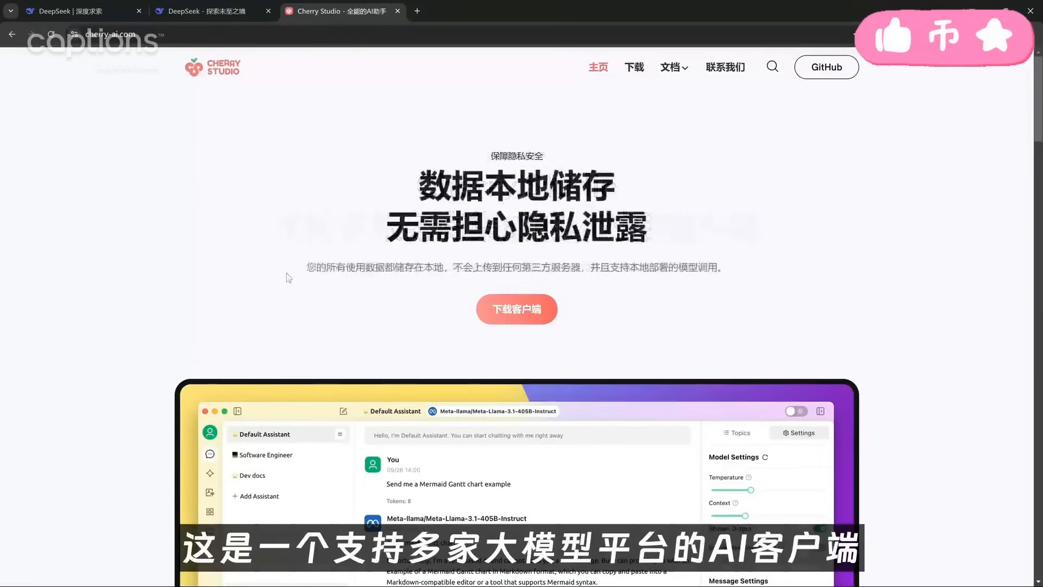
scroll("down", 3)
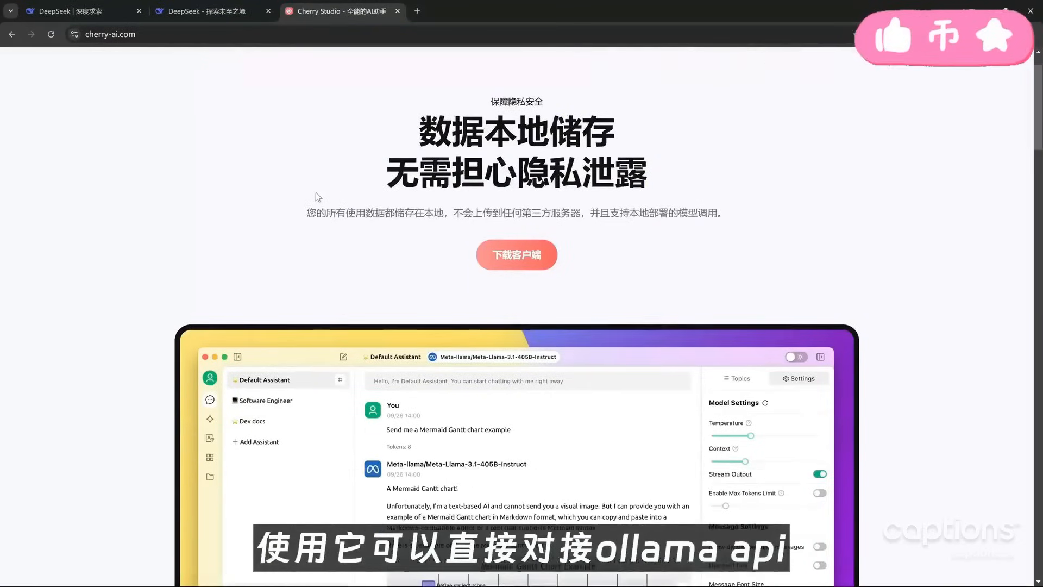
scroll("down", 3)
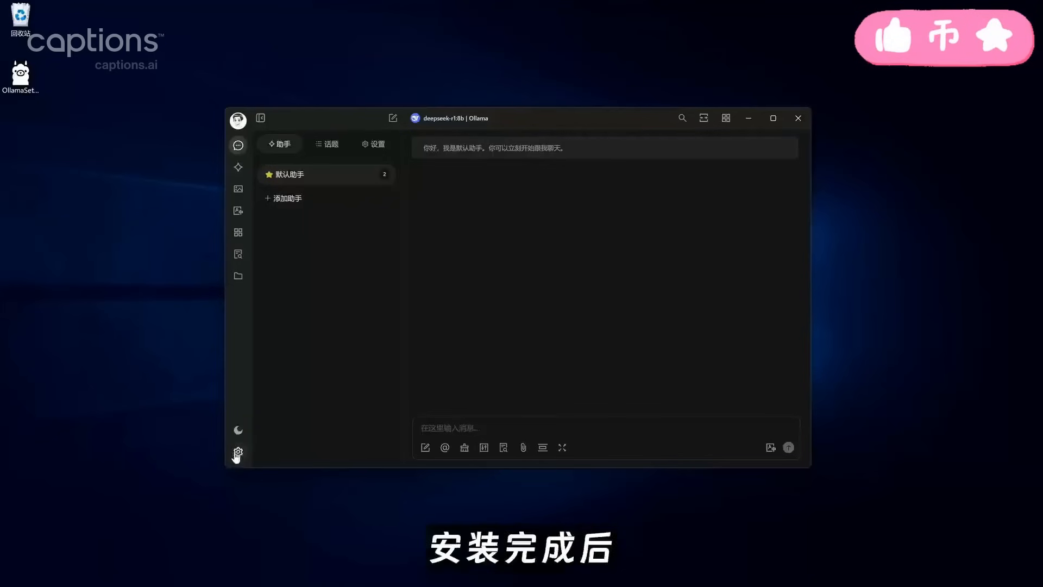
Turn on the Ollama model service at localhost:11434 under Settings > 模型服务.
left_click(238, 453)
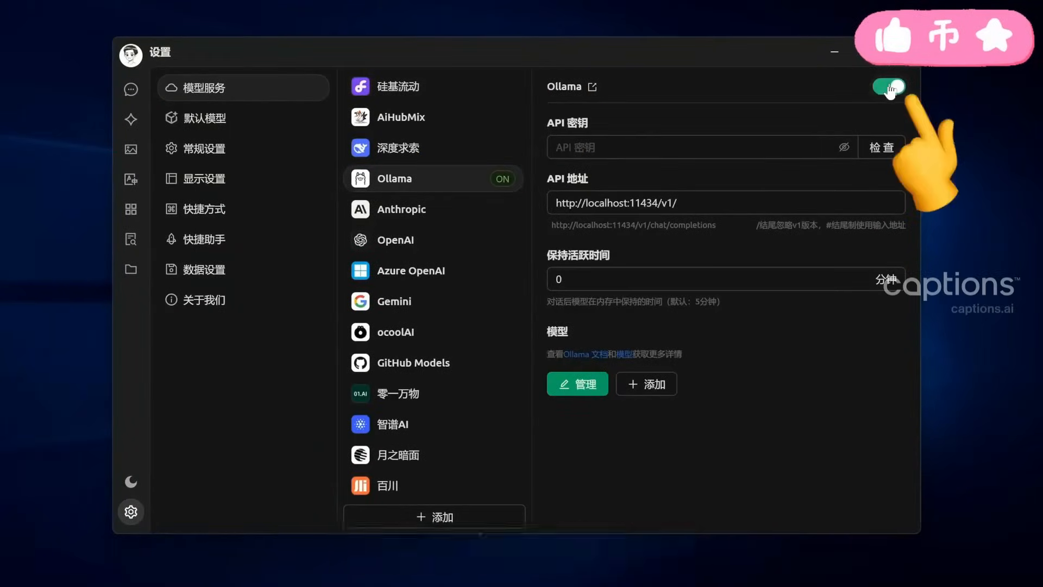
left_click(577, 384)
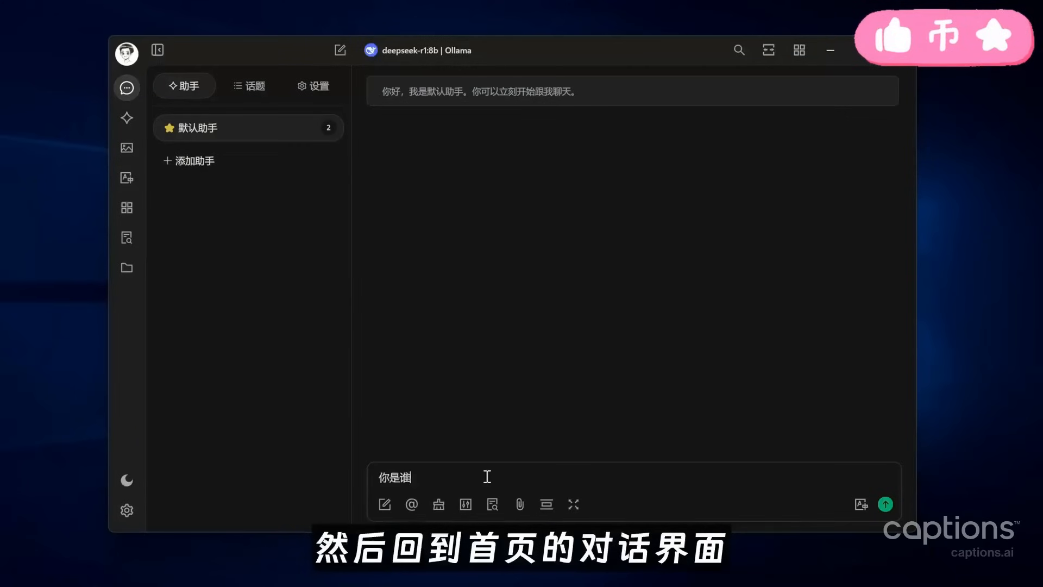
Send the message, then pick deepseek-r1:1.5b from the title-bar model selector.
left_click(885, 503)
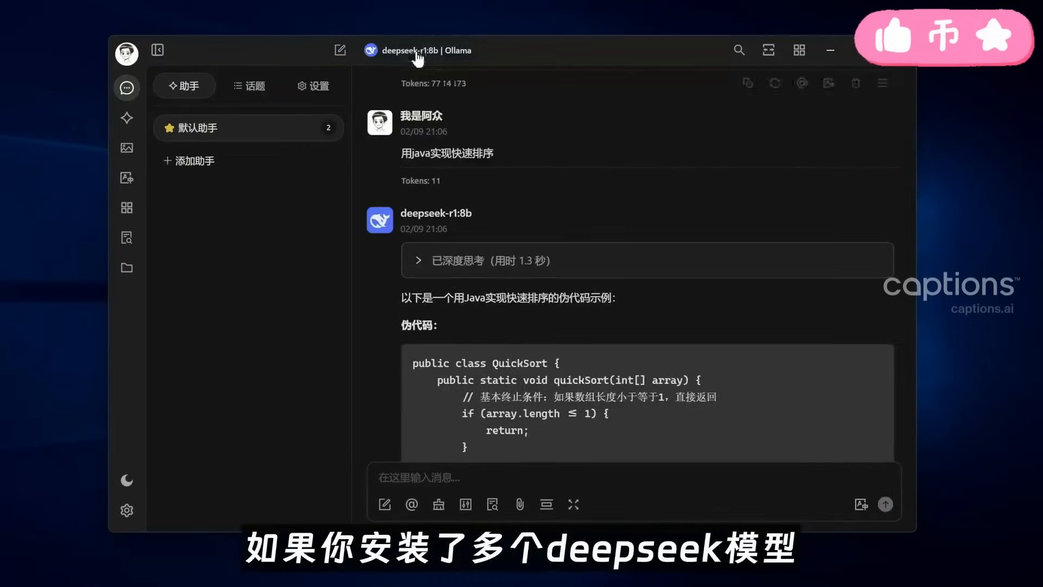
left_click(416, 50)
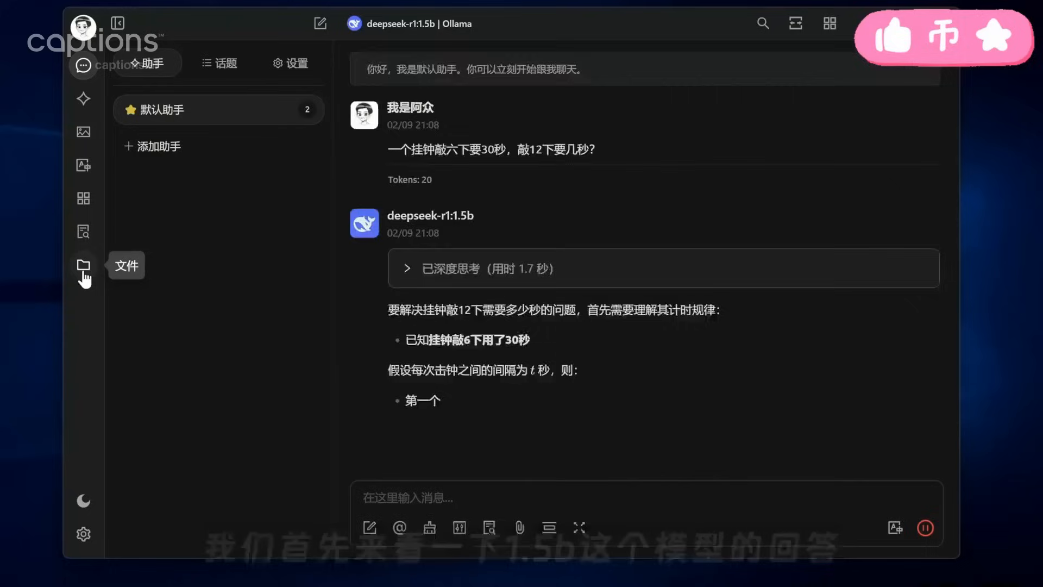
Scroll through the deepseek-r1:1.5b clock answer and on to the deepseek-r1:14b answer.
scroll("down", 3)
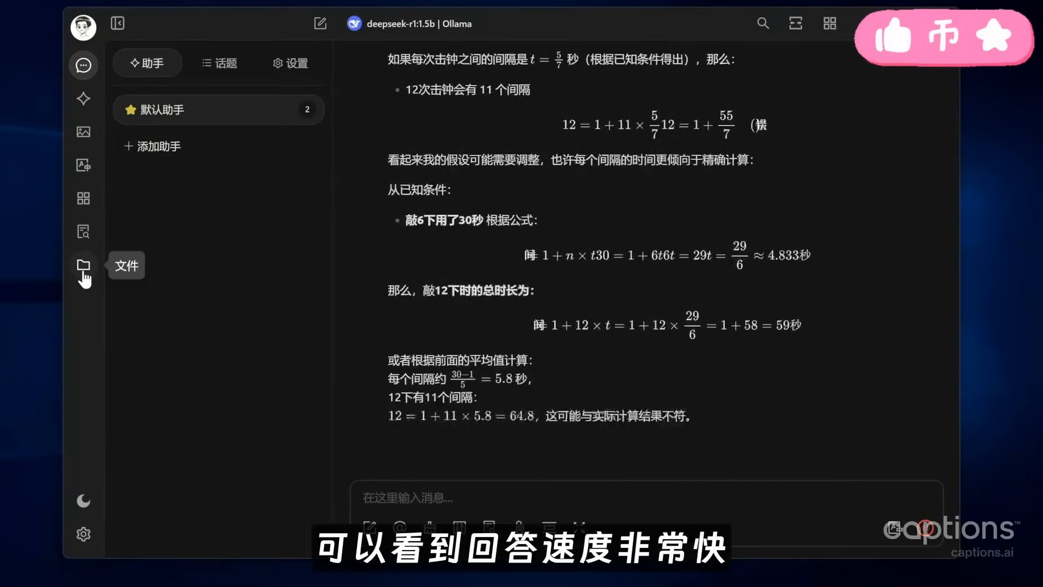
scroll("down", 3)
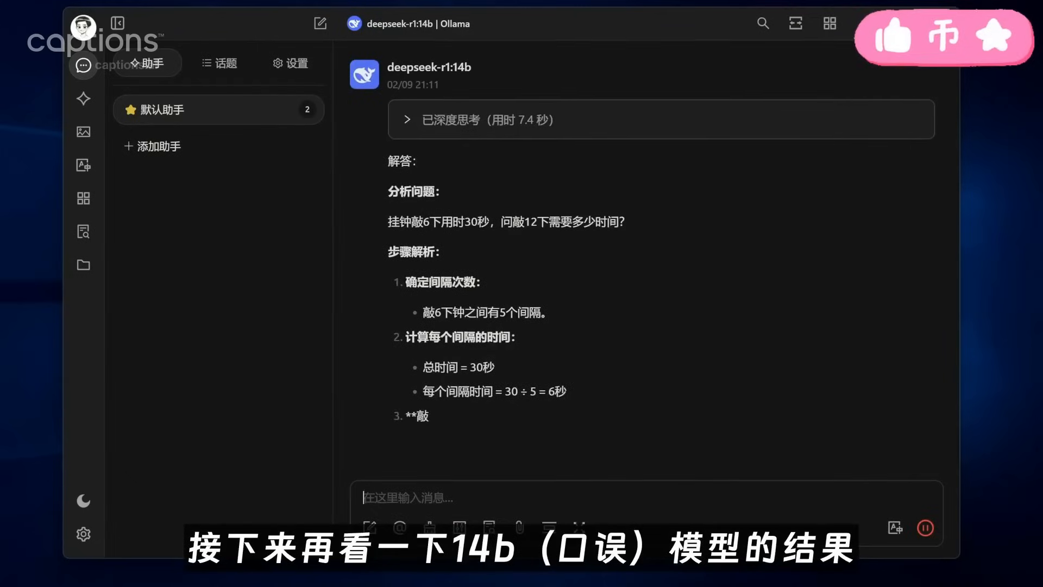
scroll("down", 3)
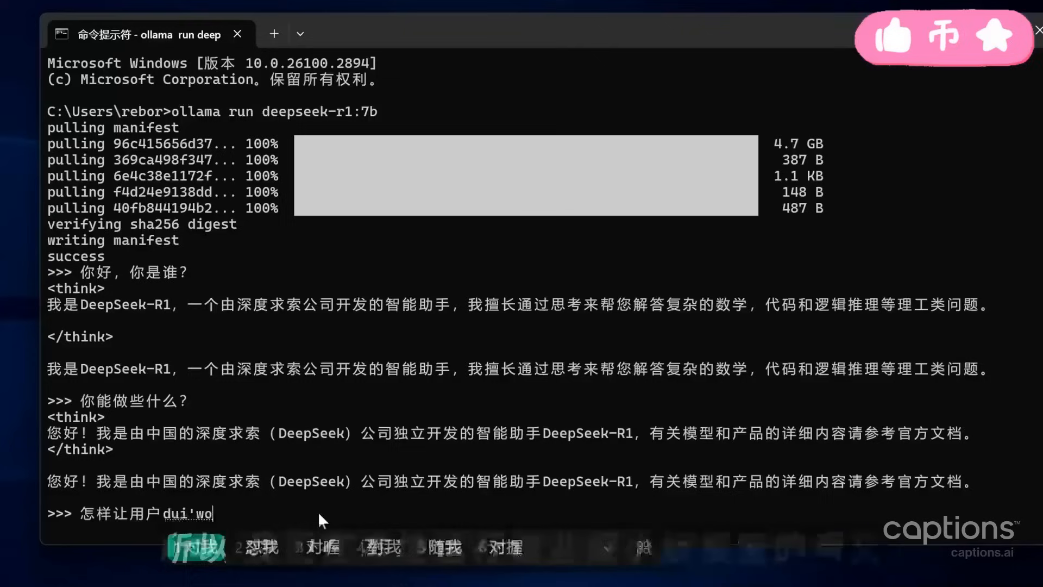
Ask deepseek-r1:7b how to get viewers to 三连 my videos and follow its reasoning.
type("对我的视频san'l")
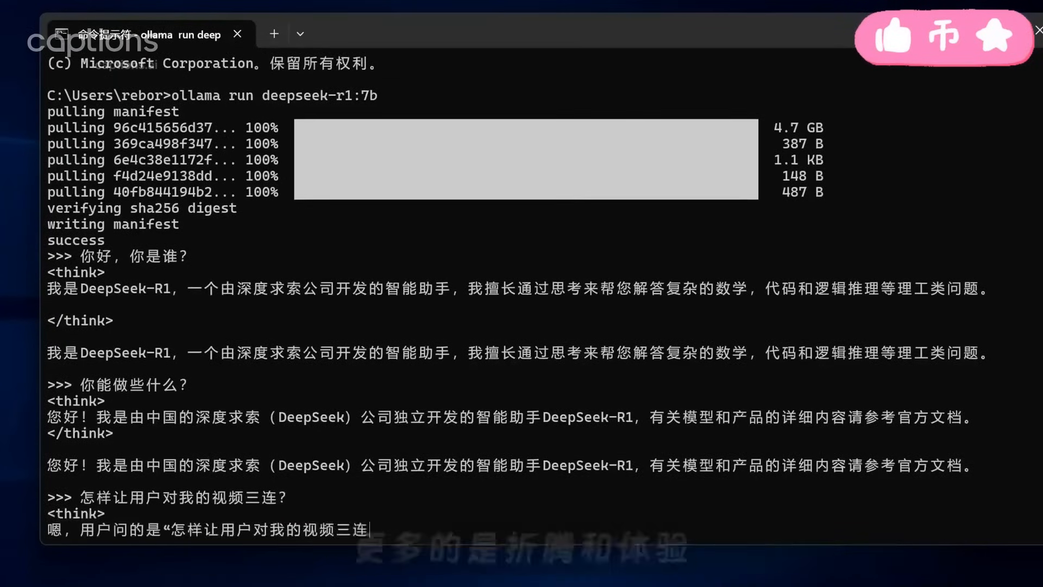
scroll("down", 3)
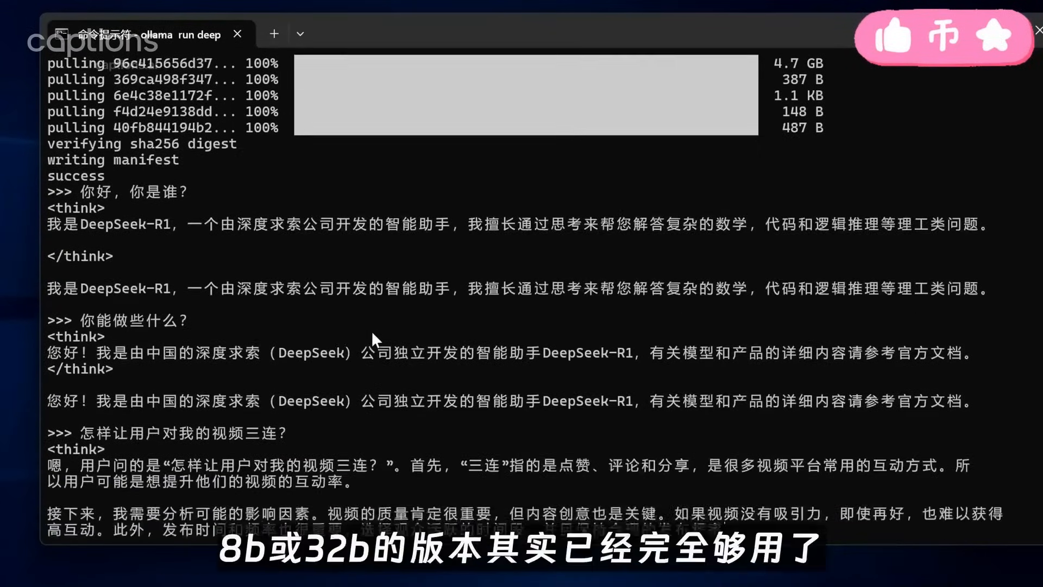
scroll("down", 3)
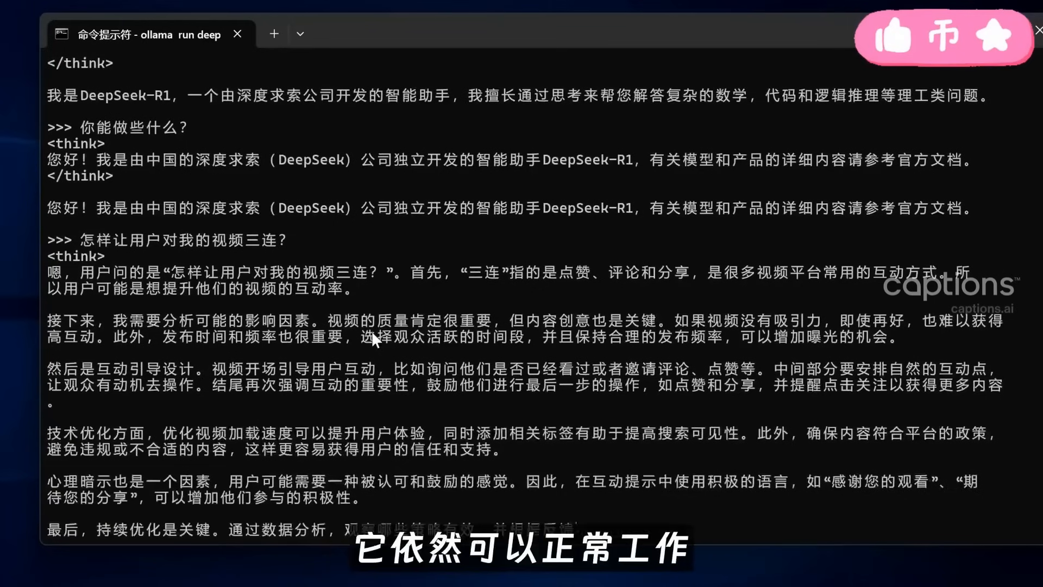
scroll("down", 3)
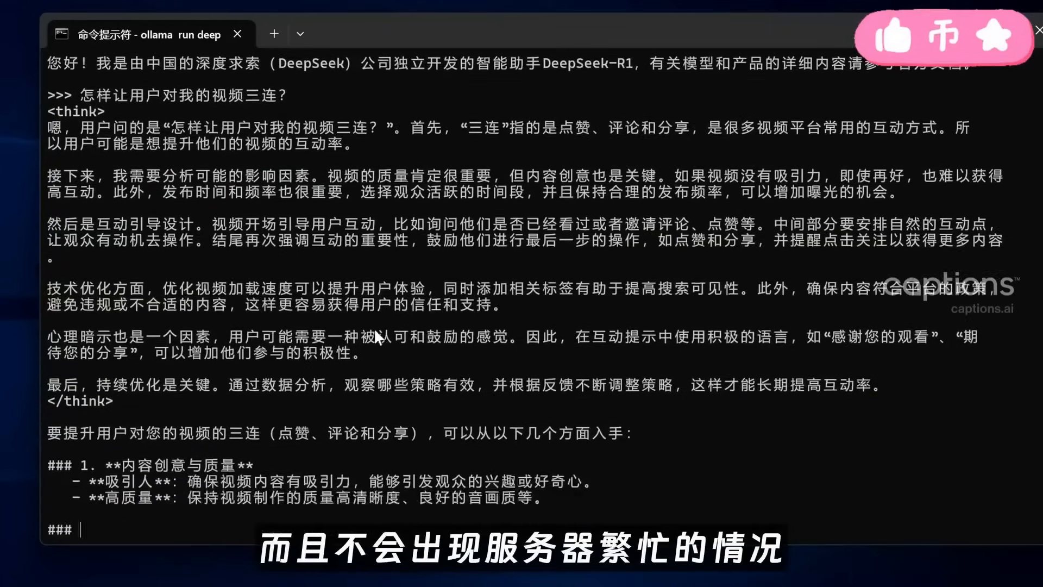